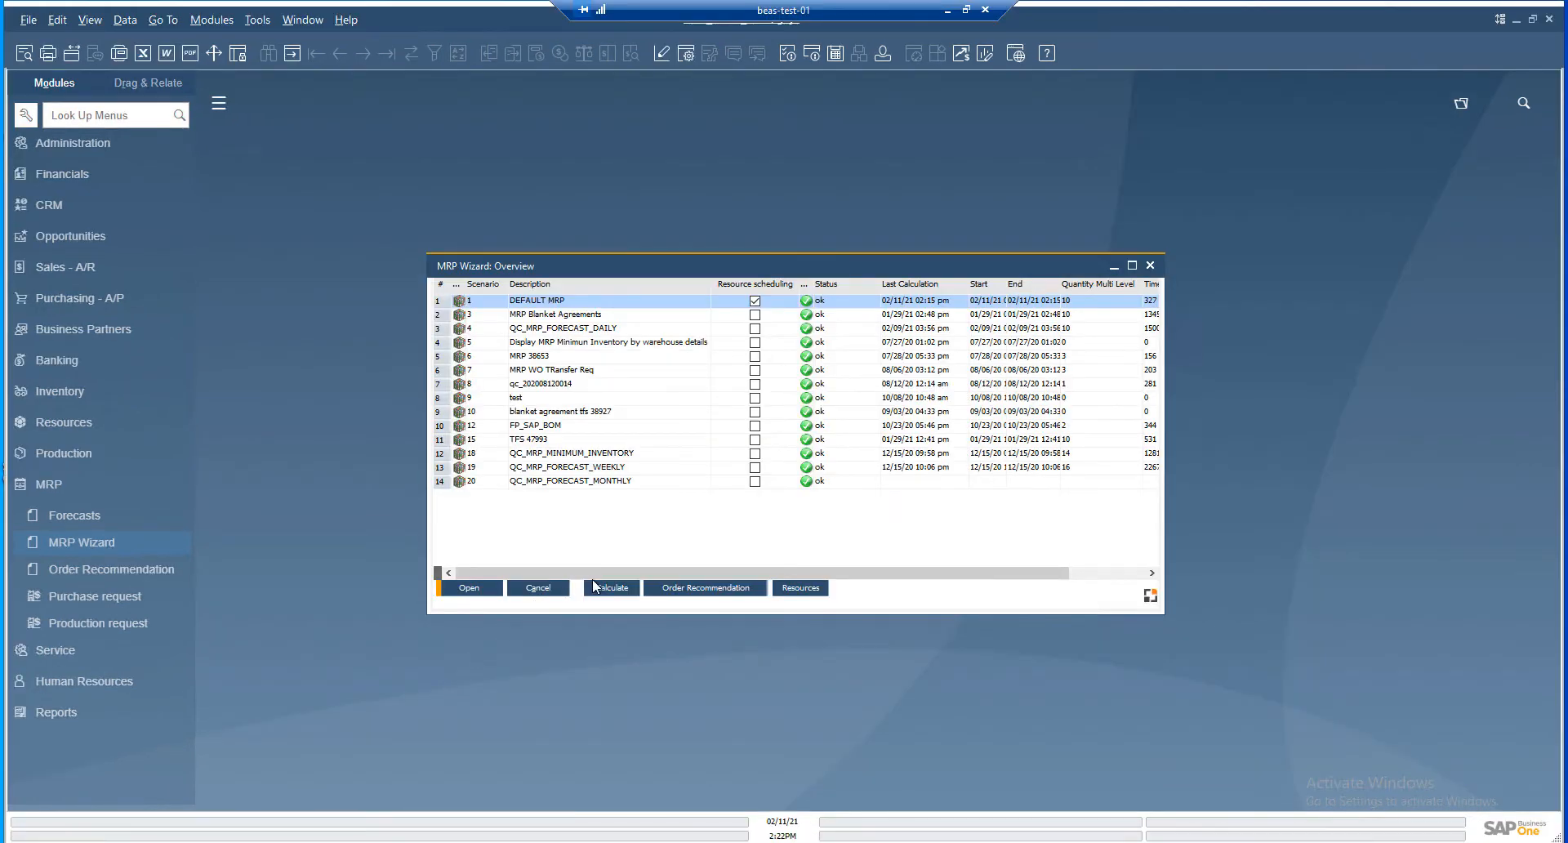
Calculate the DEFAULT MRP scenario, accepting the data-check error message
click(610, 587)
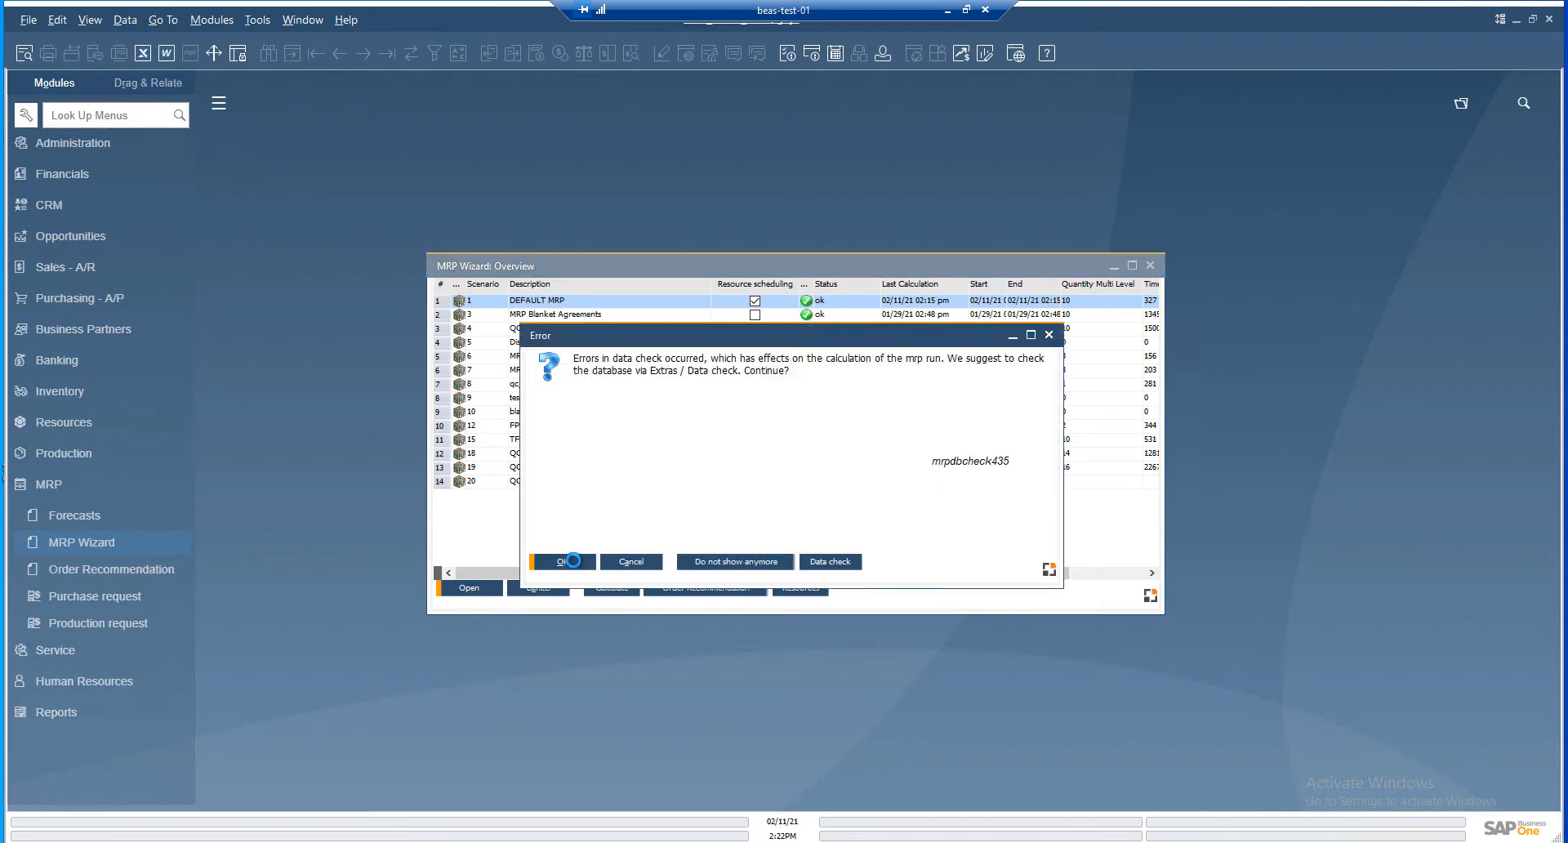
click(561, 562)
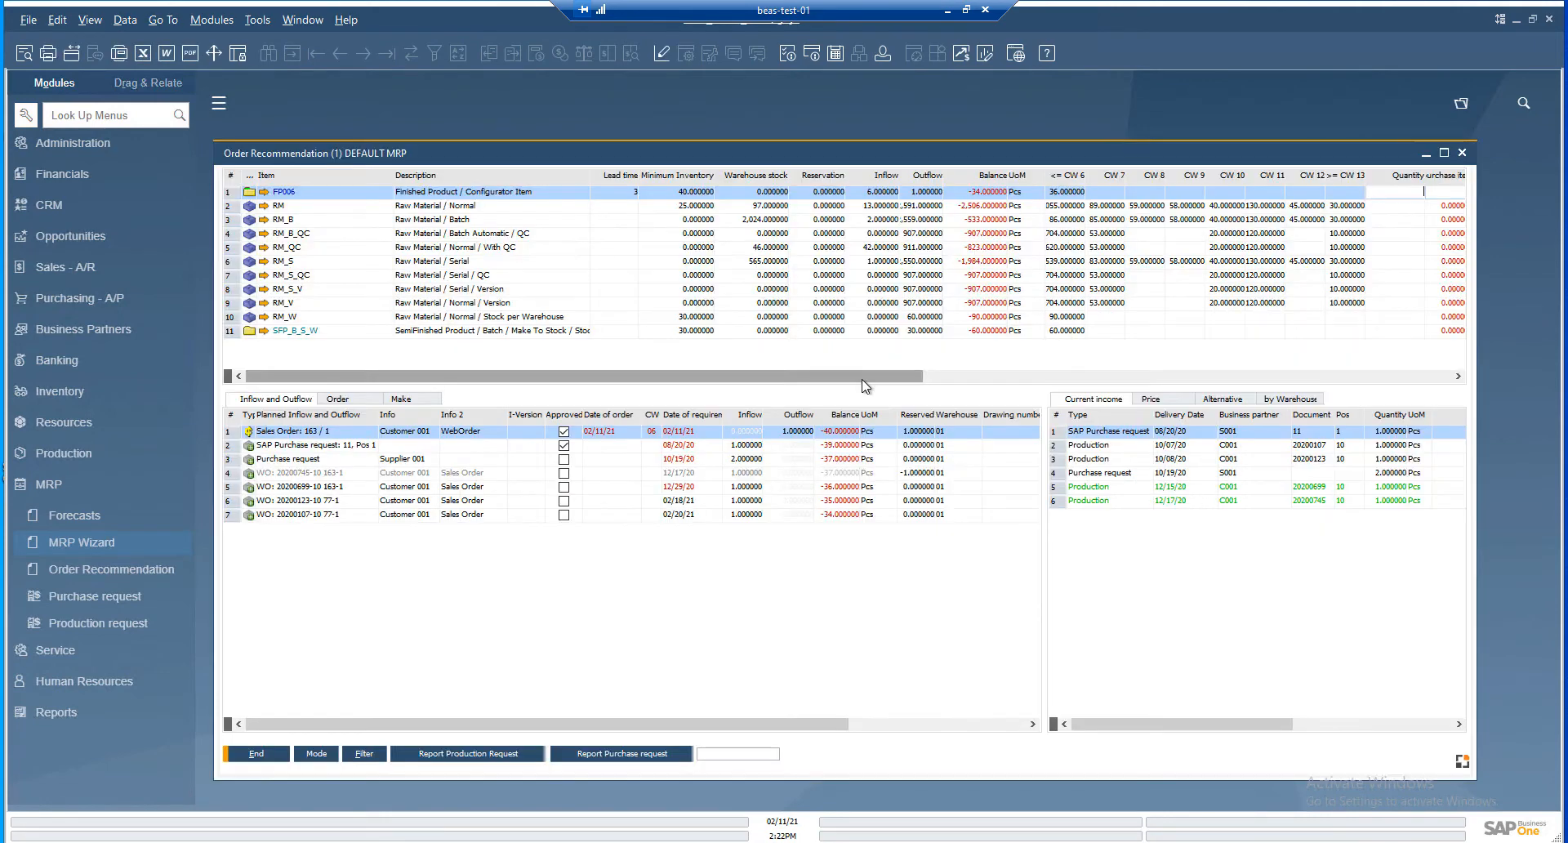
Scroll the Order Recommendation grid right to view purchase quantity, price and supplier columns
scroll(right, 3)
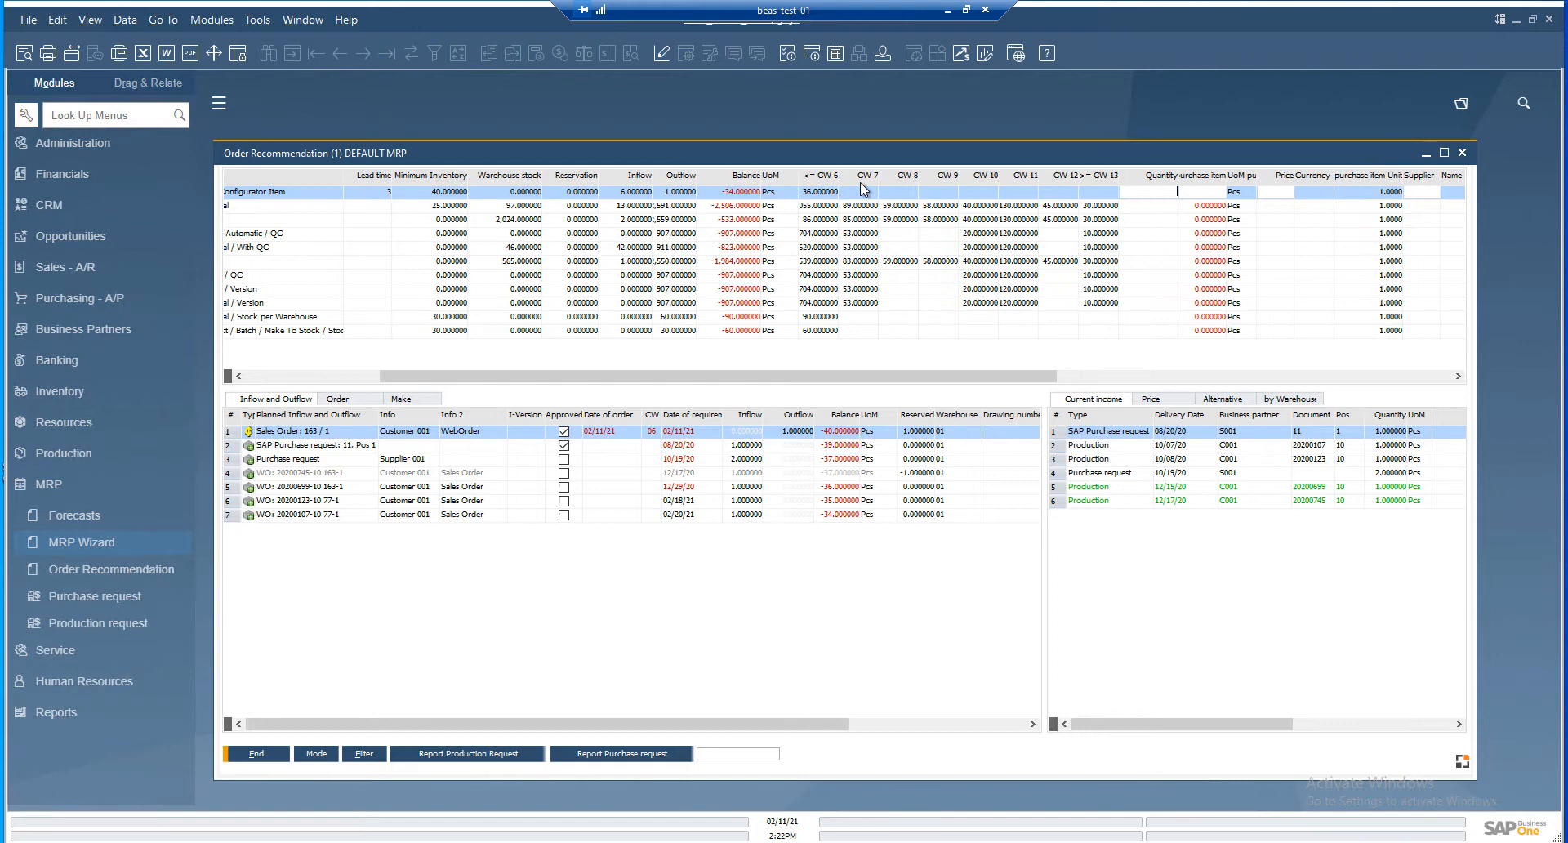
mouse_move(838, 210)
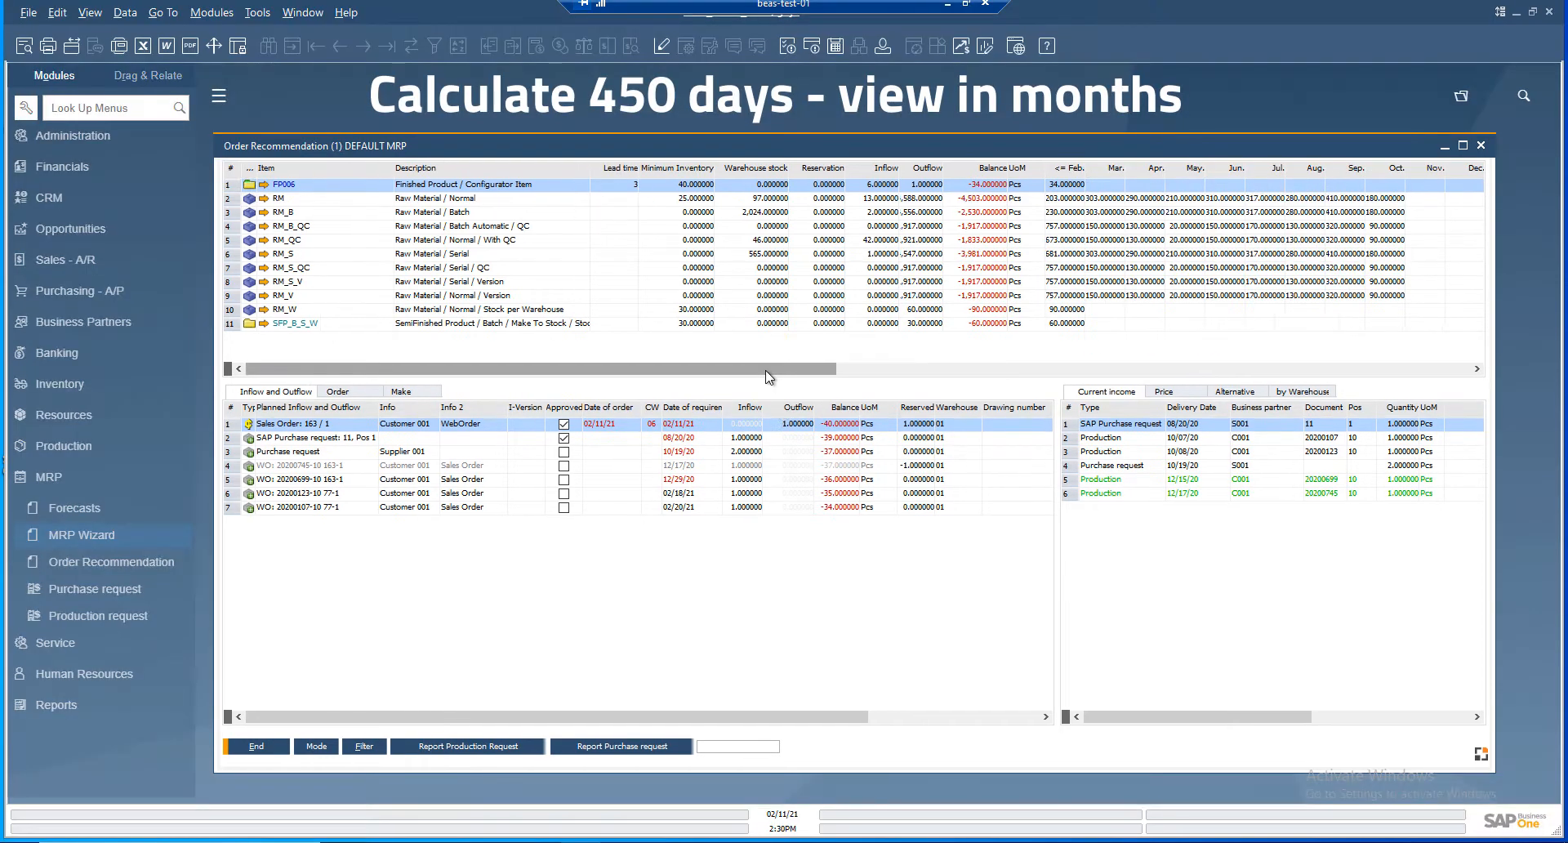
scroll(right, 3)
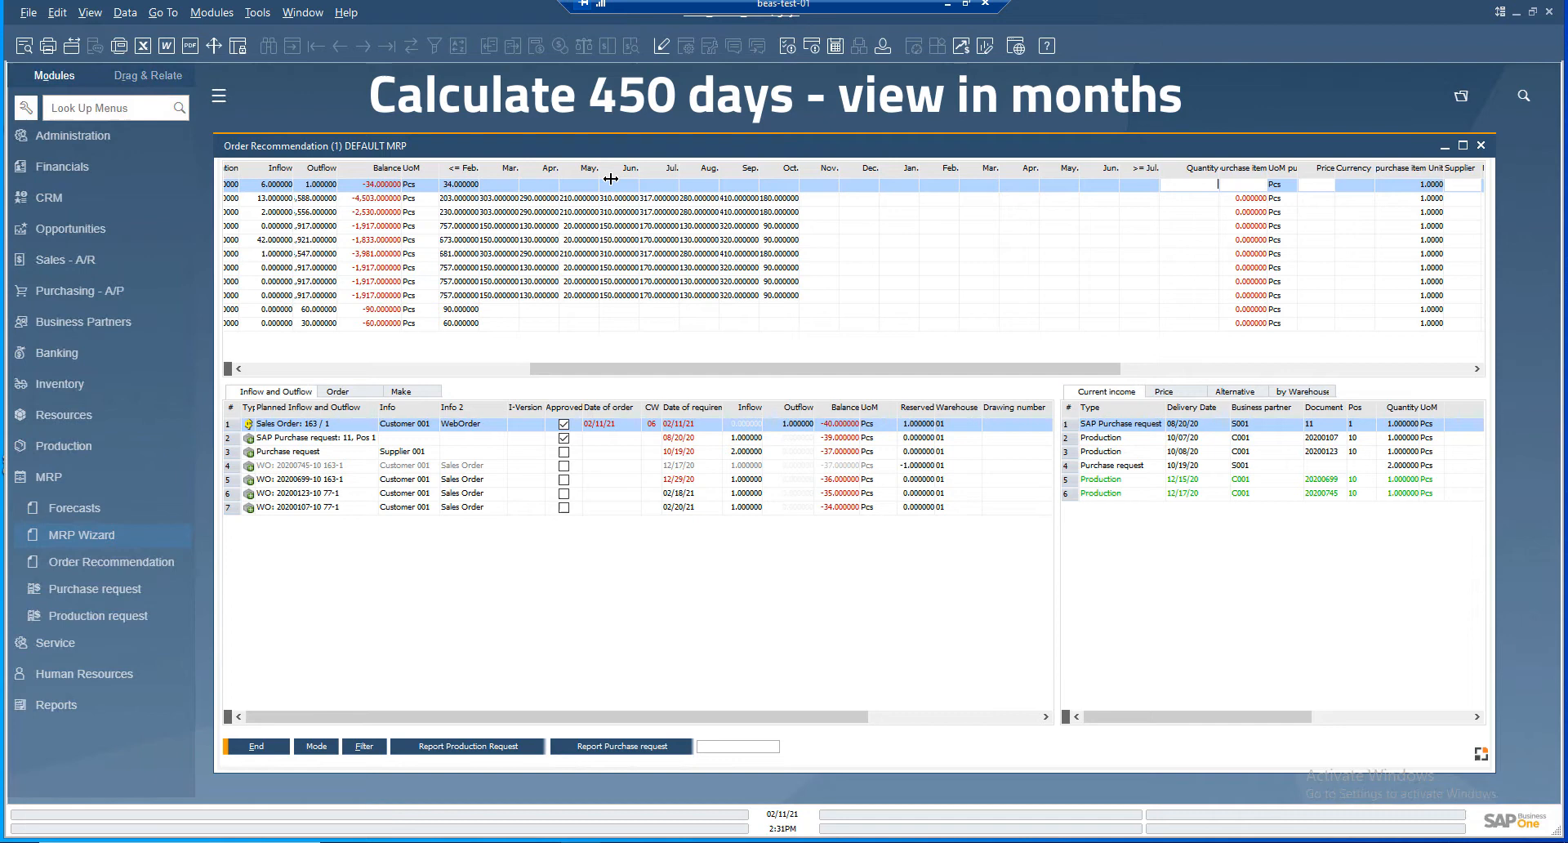
mouse_move(1171, 191)
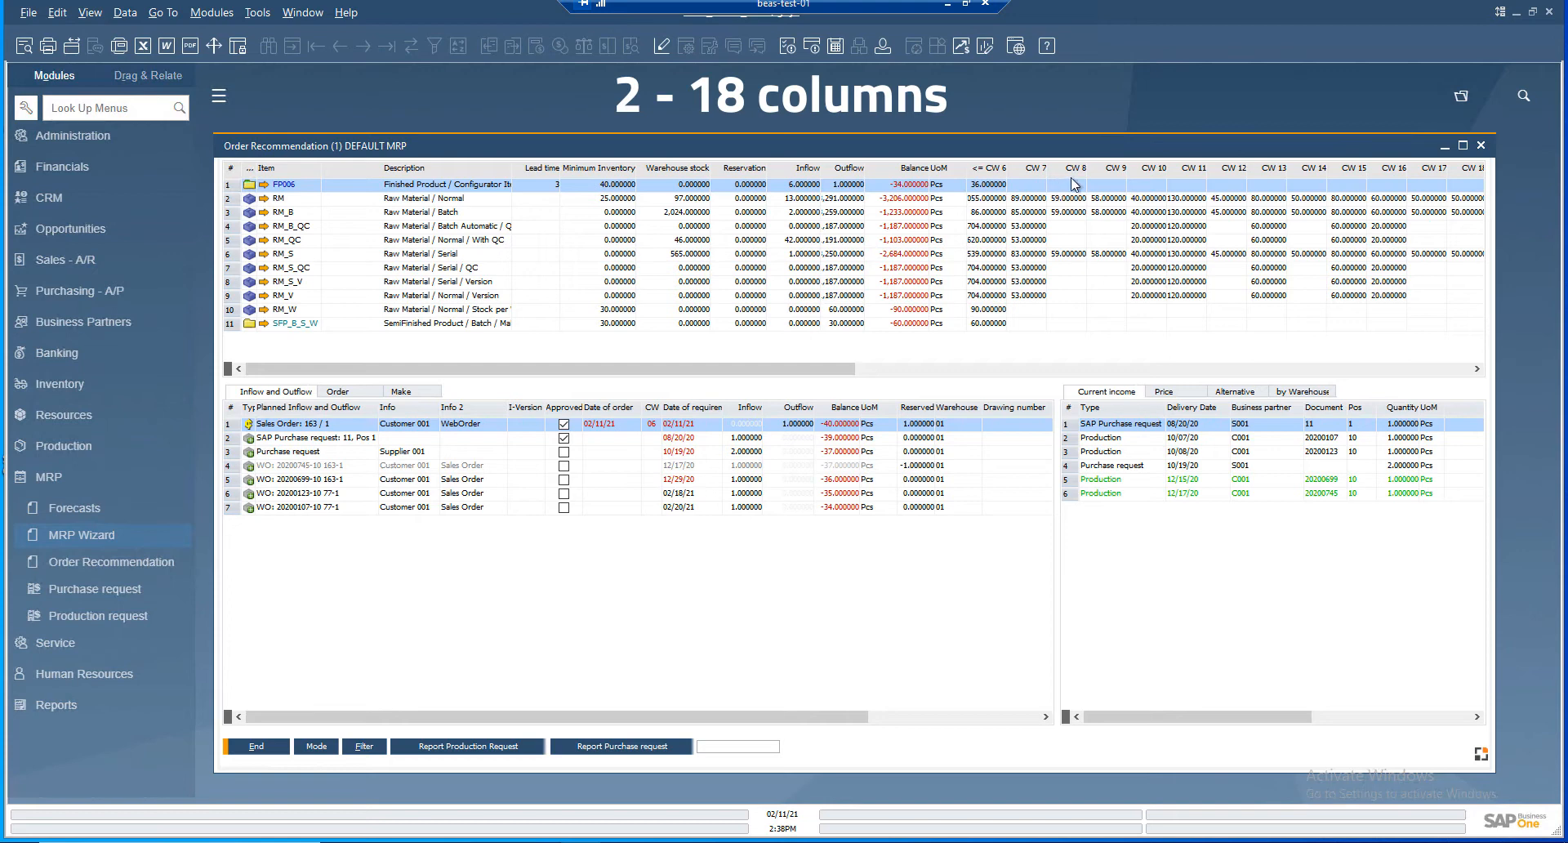
mouse_move(882, 372)
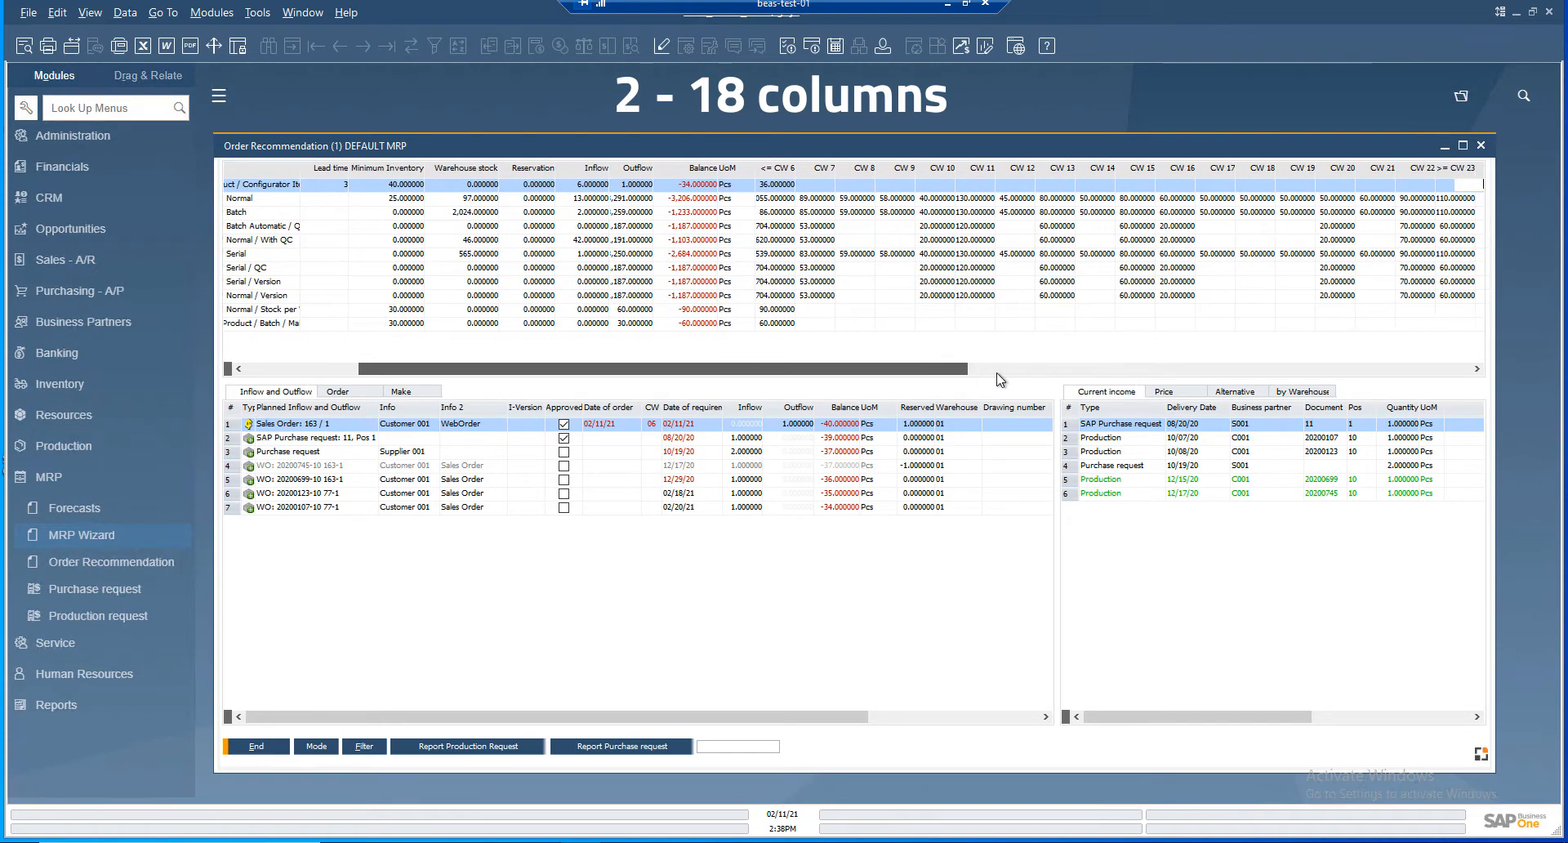
Scroll the Order Recommendation grid right to reveal calendar-week columns CW 6 to CW 23
scroll(right, 3)
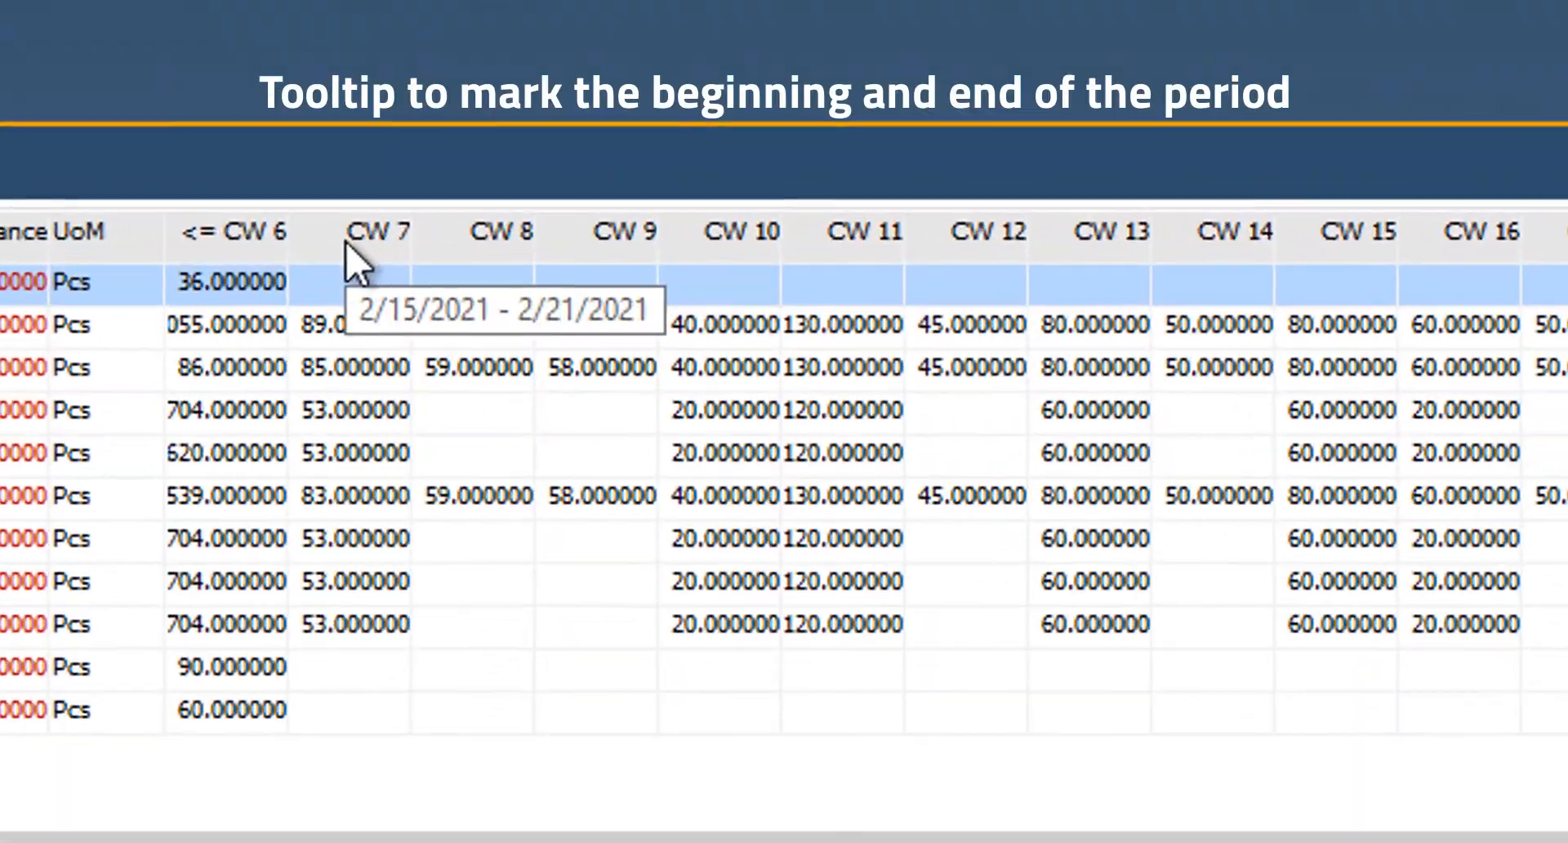
mouse_move(515, 275)
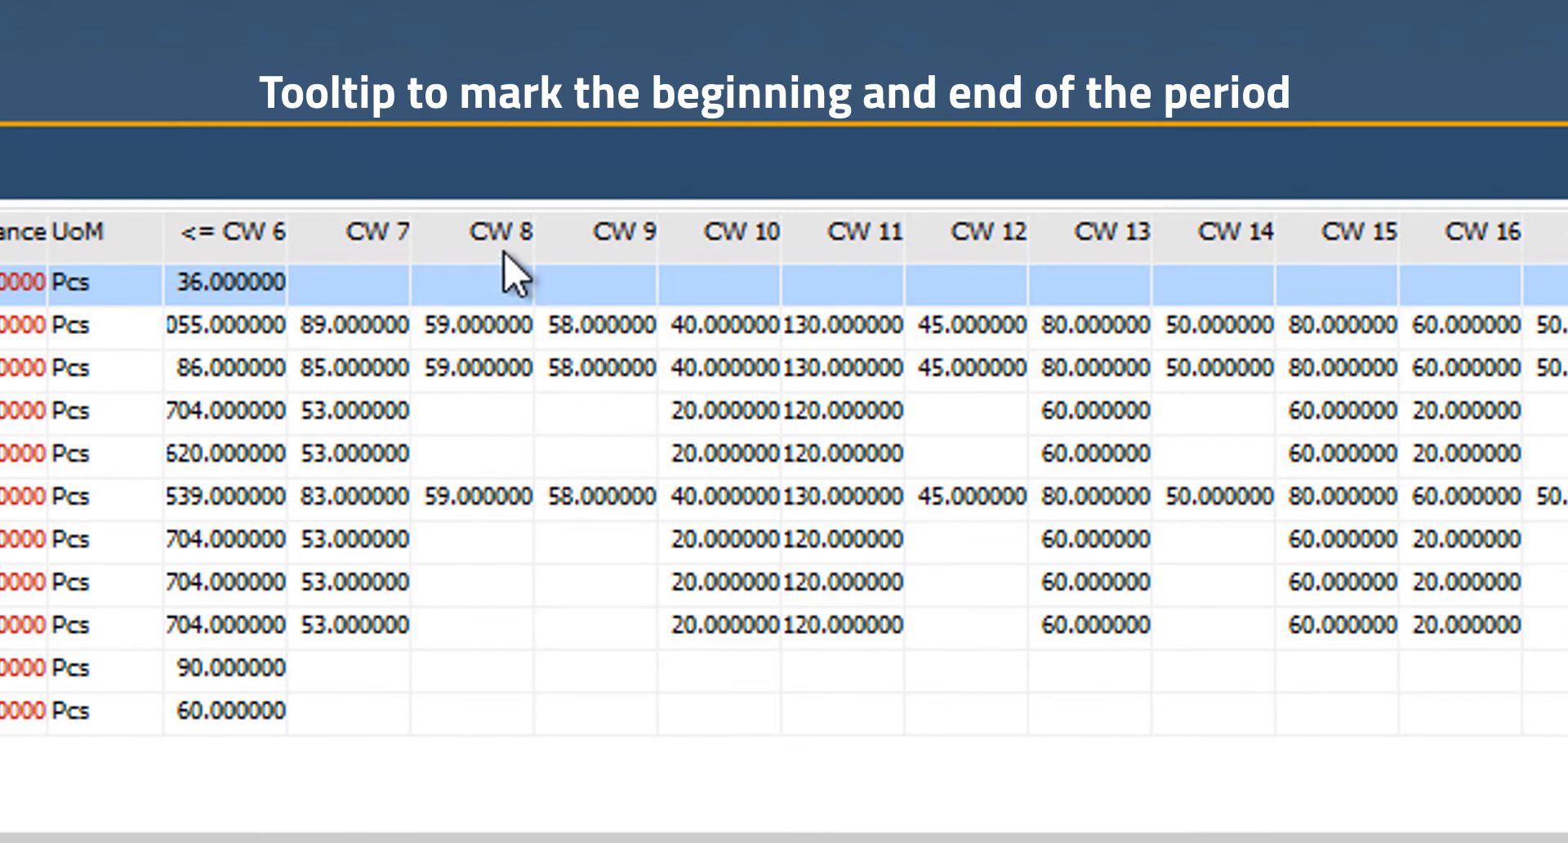
mouse_move(620, 280)
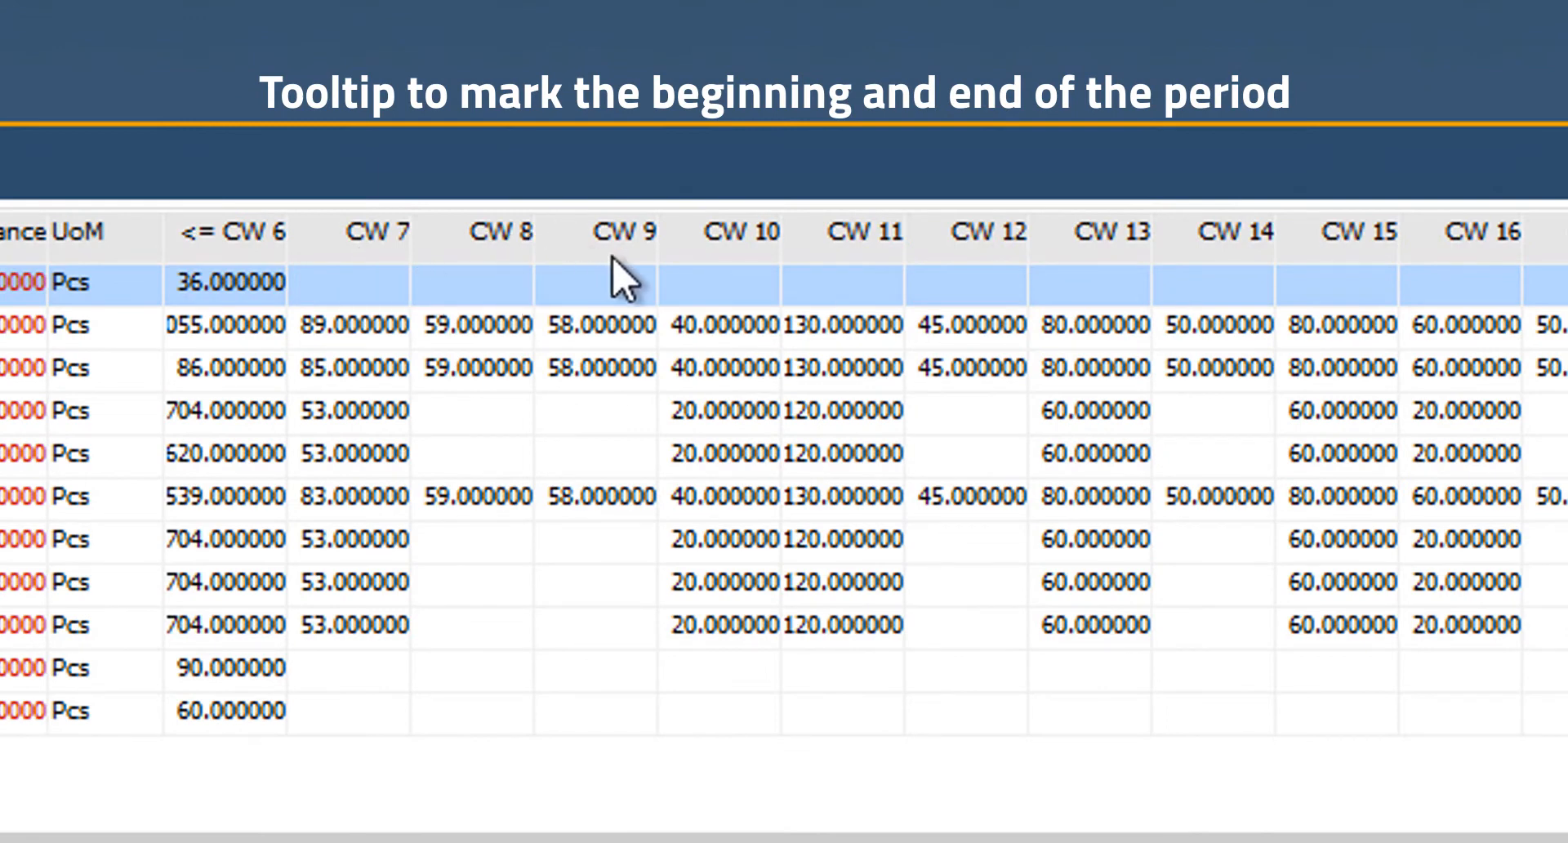
mouse_move(630, 245)
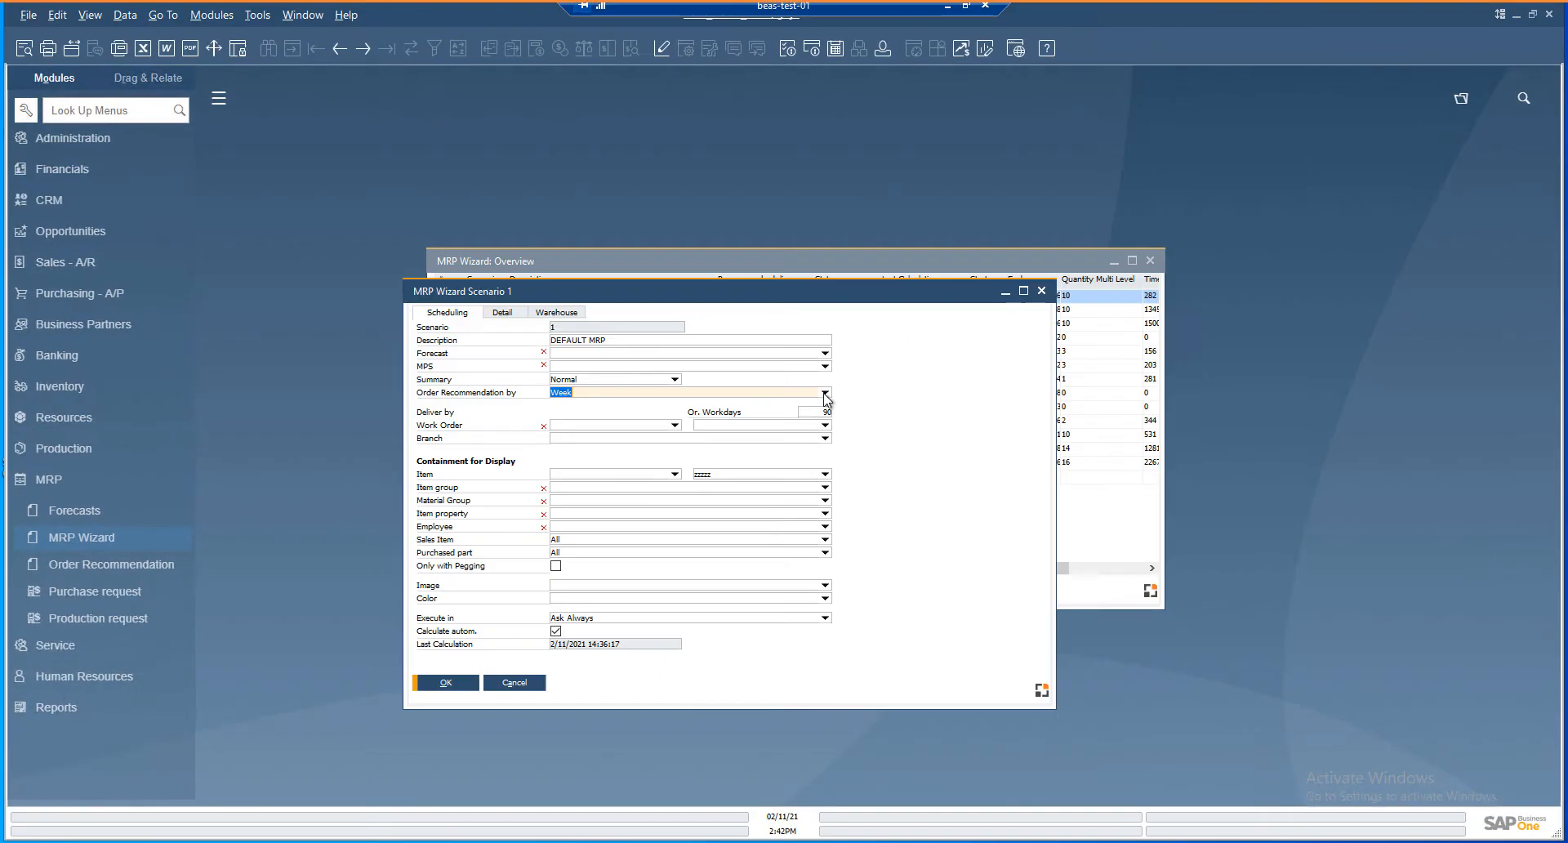
Set Order Recommendation by to Manually in MRP Wizard Scenario 1
click(822, 392)
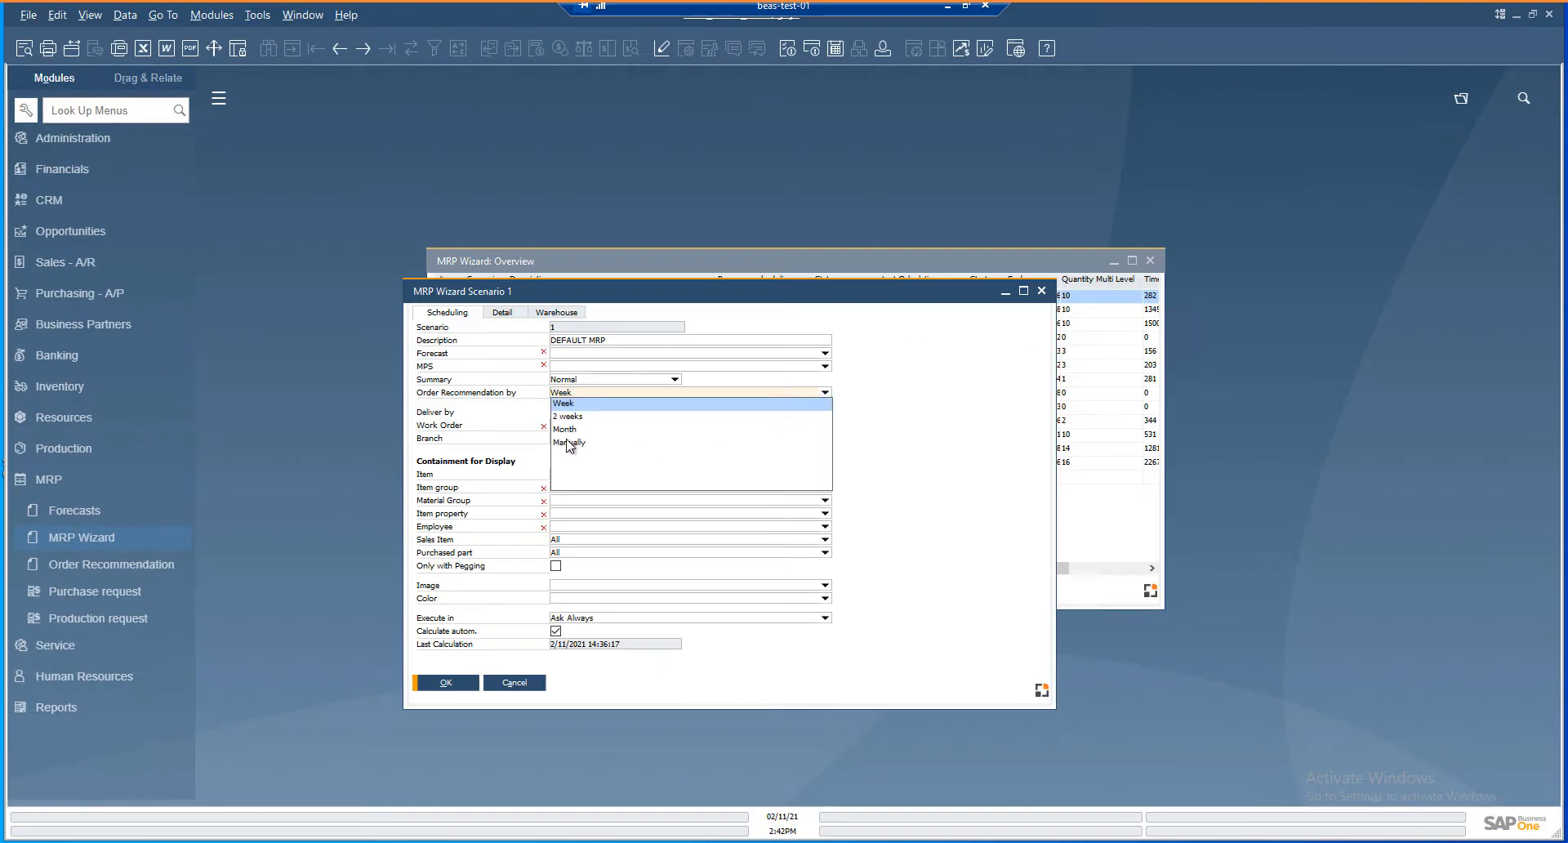
click(570, 443)
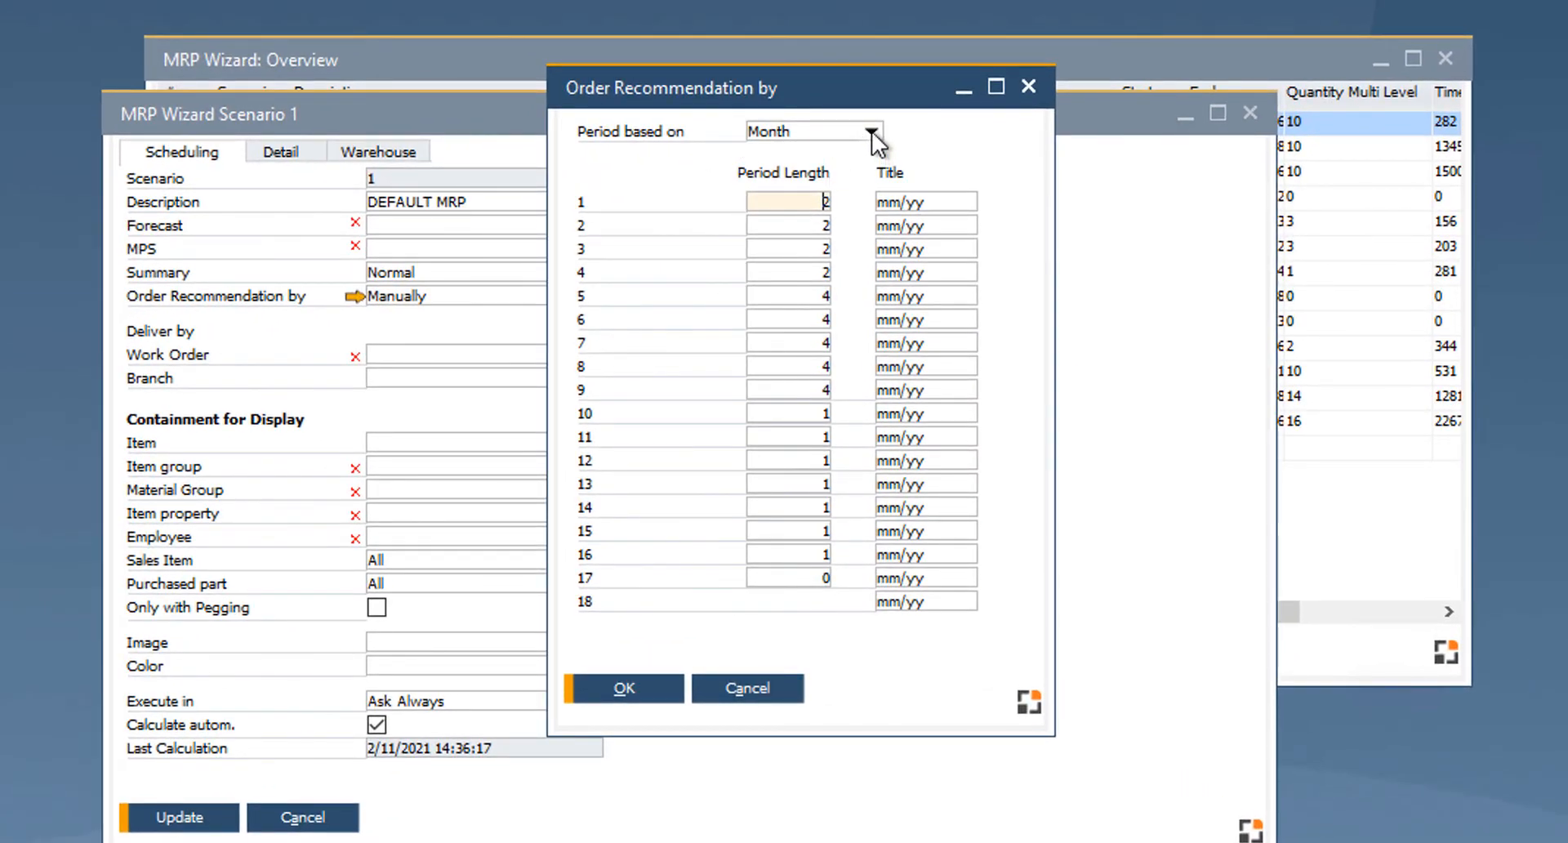
Base periods on Days and load the default 7-day values for 17 periods
click(879, 130)
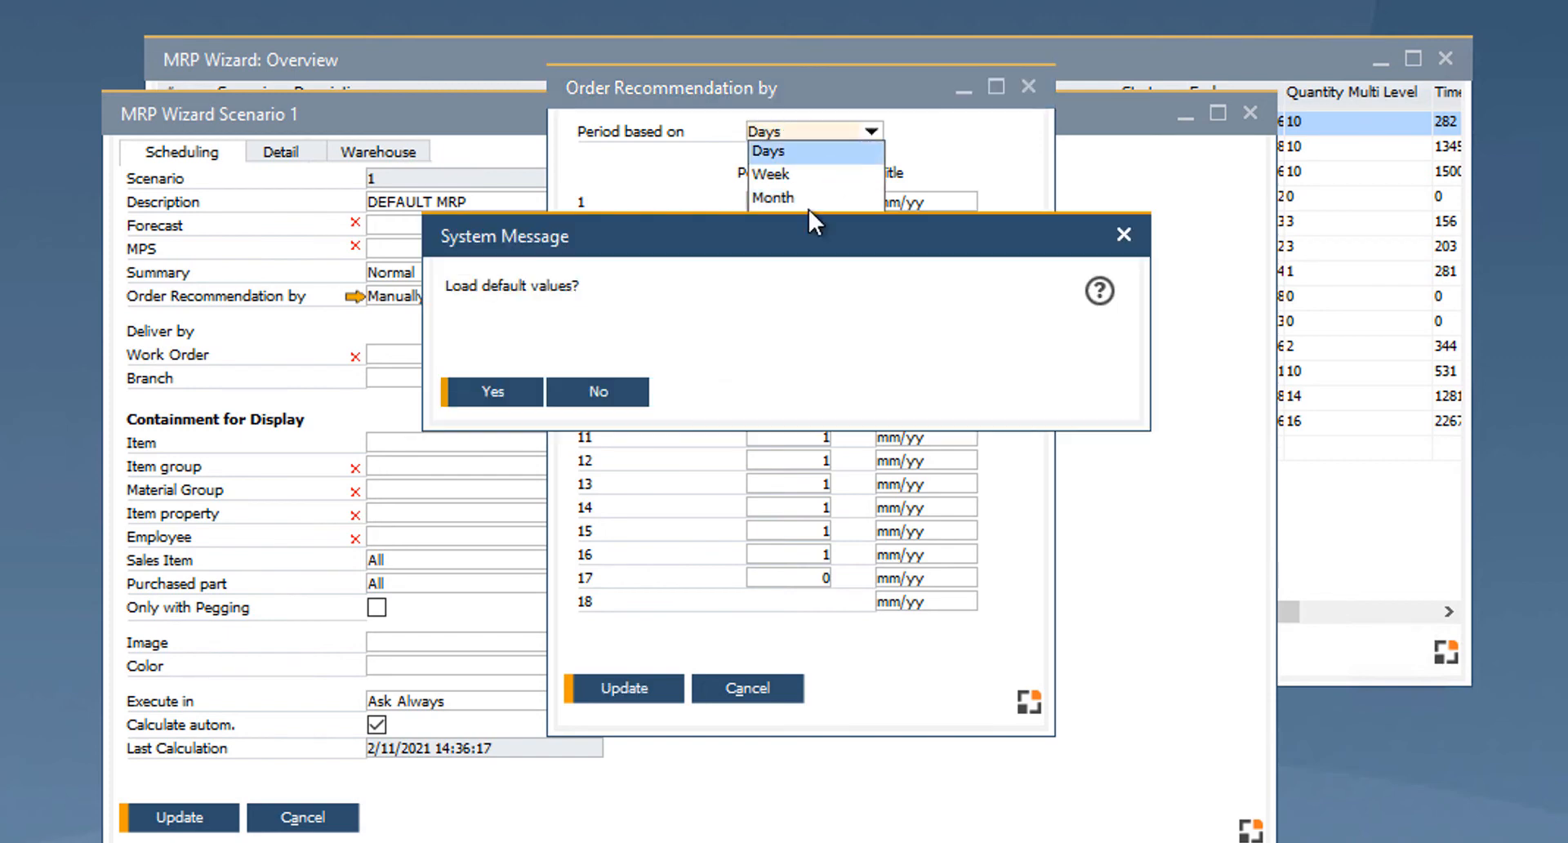
click(491, 392)
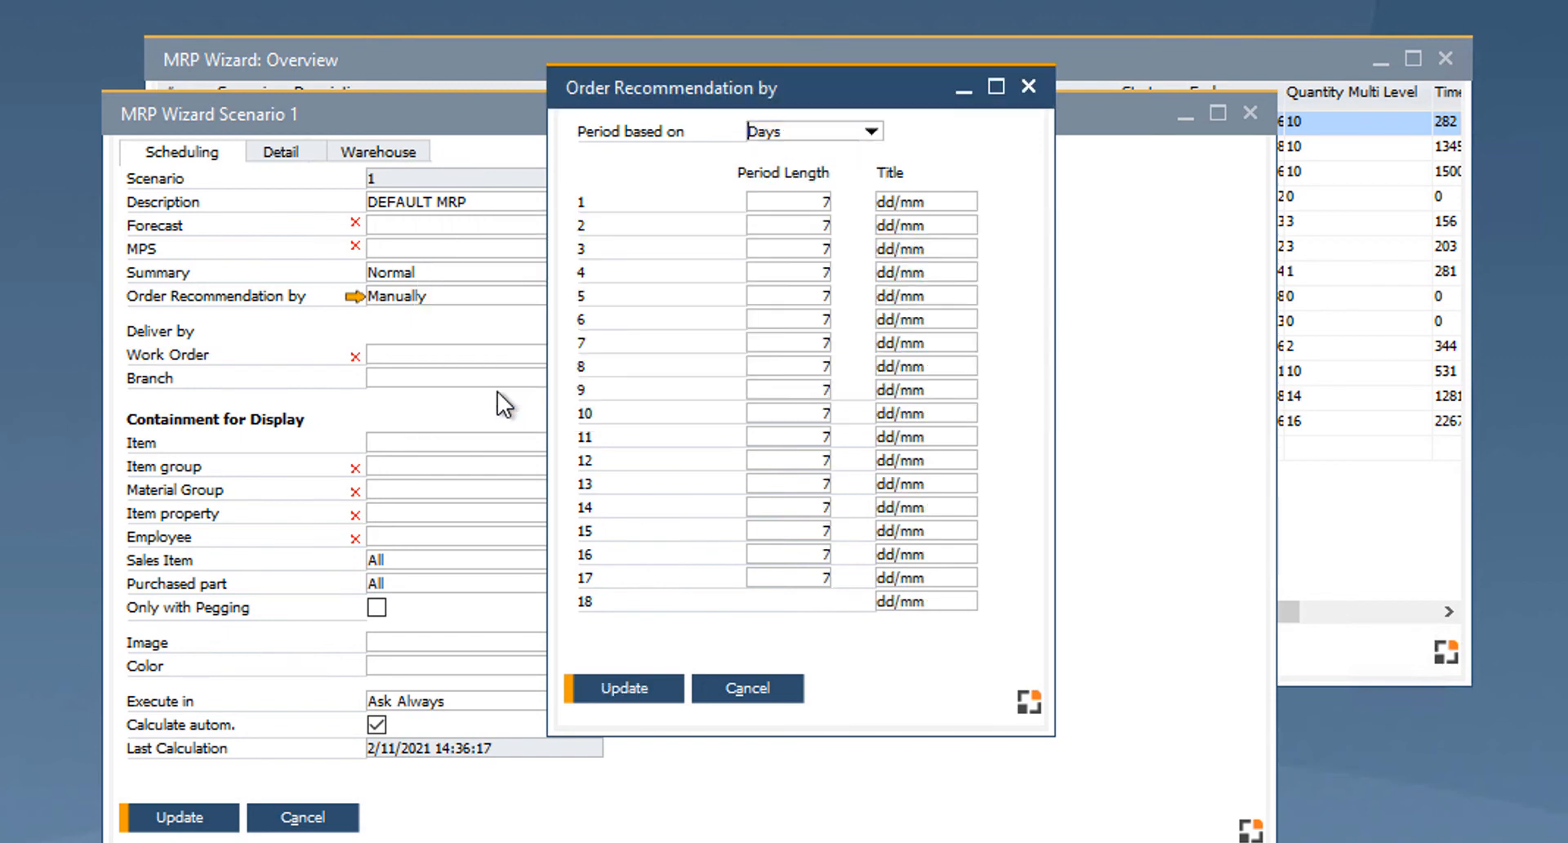
mouse_move(963, 210)
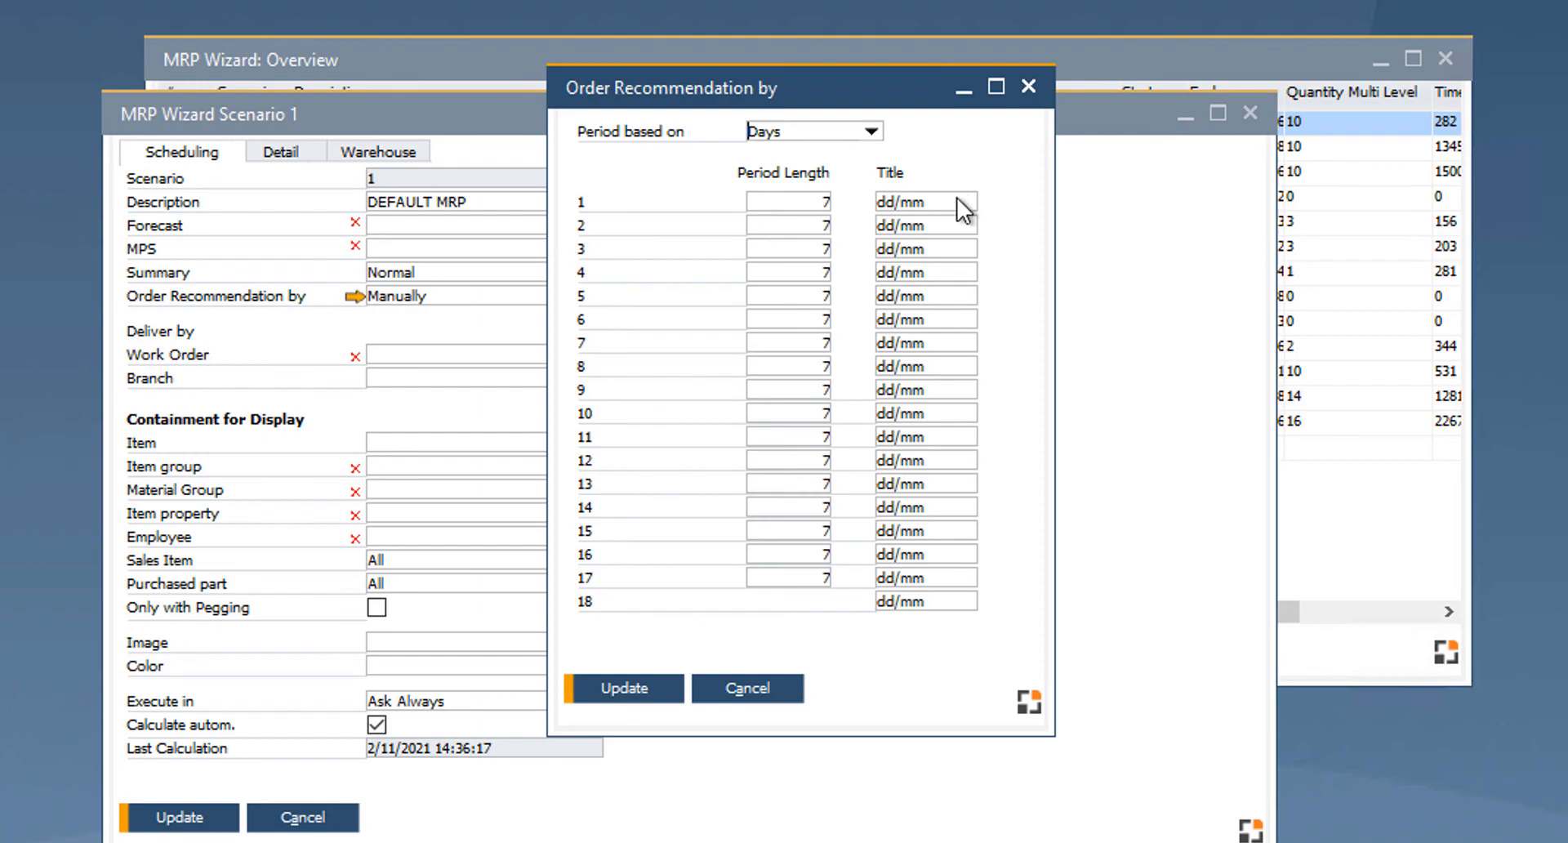